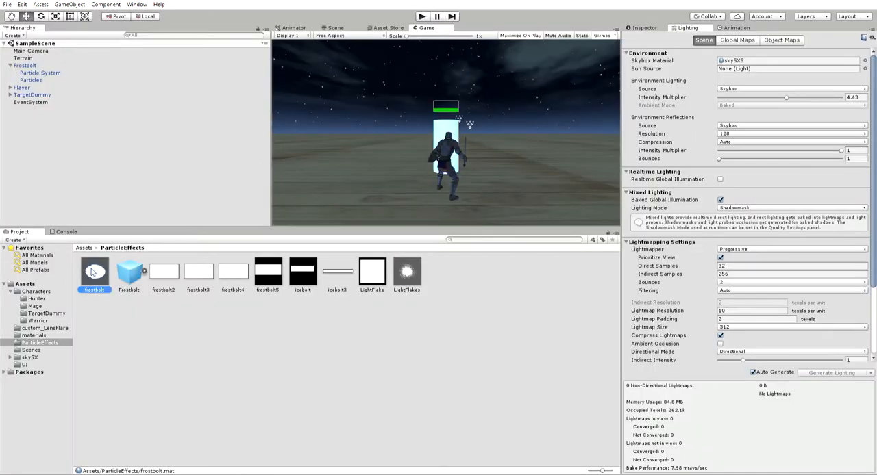
Select the frostbolt material in ParticleEffects to show its shader and texture in the Inspector.
{"action": "left_click", "coordinate": [94, 271]}
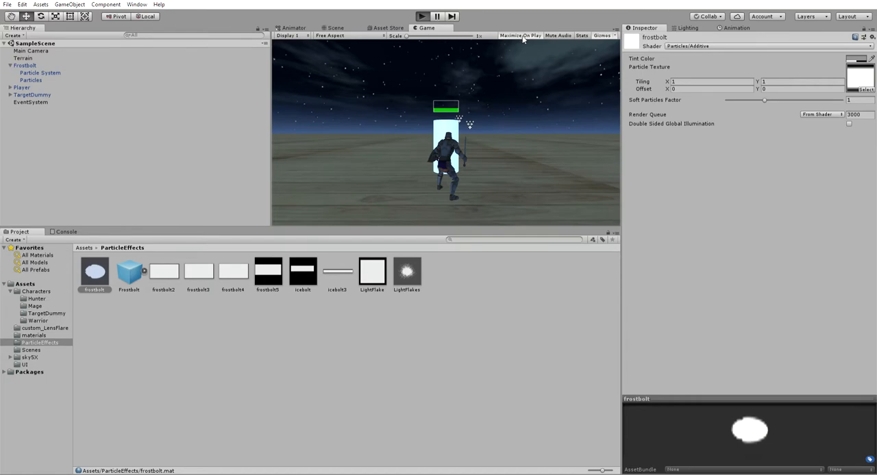
{"action": "left_click", "coordinate": [519, 35]}
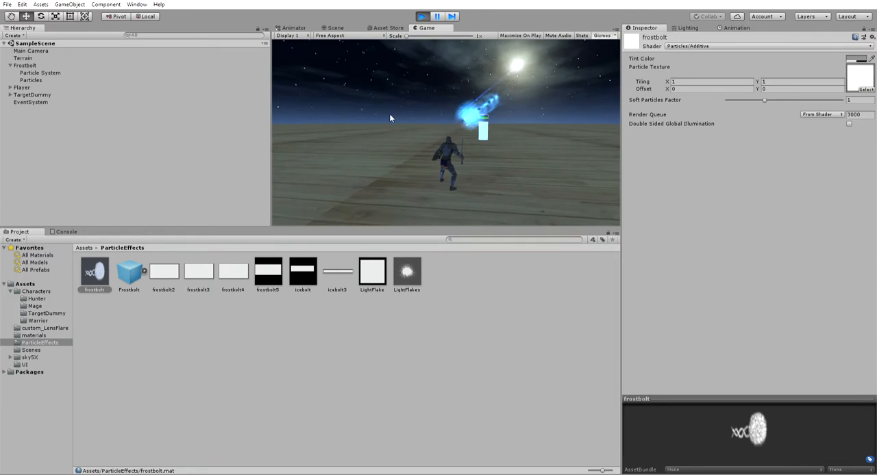
{"action": "mouse_move", "coordinate": [499, 93]}
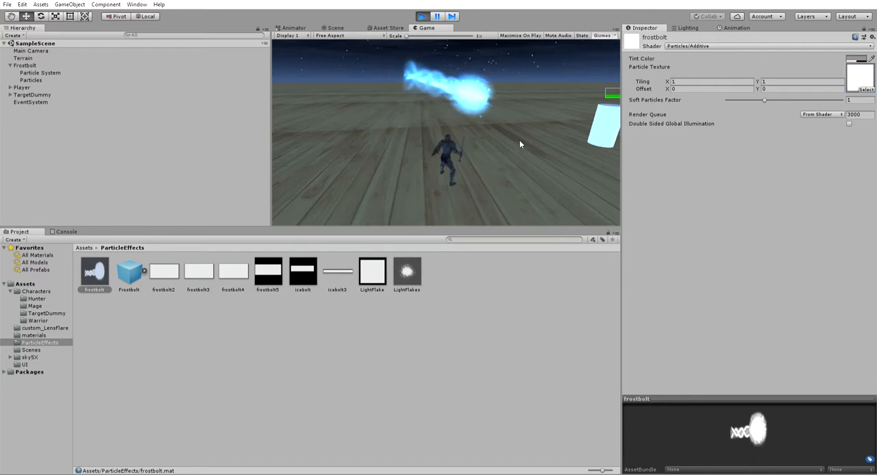
{"action": "mouse_move", "coordinate": [423, 130]}
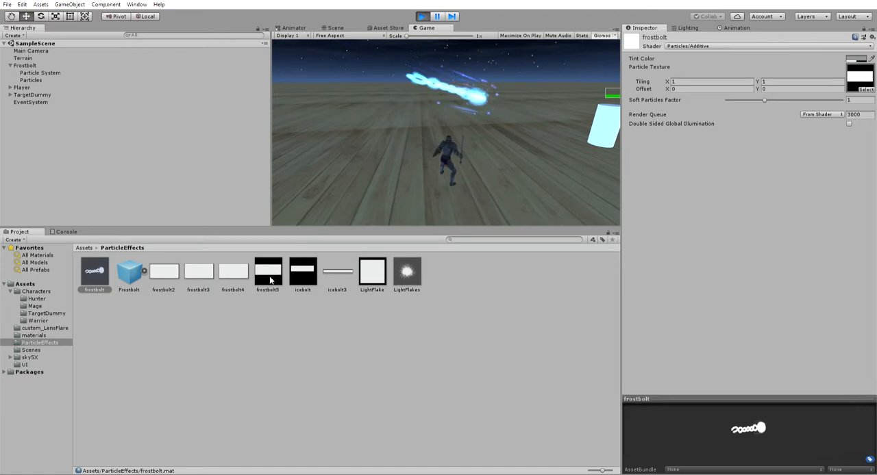
Assign a thin white streak texture to the frostbolt material's Particle Texture slot.
{"action": "left_click", "coordinate": [302, 272]}
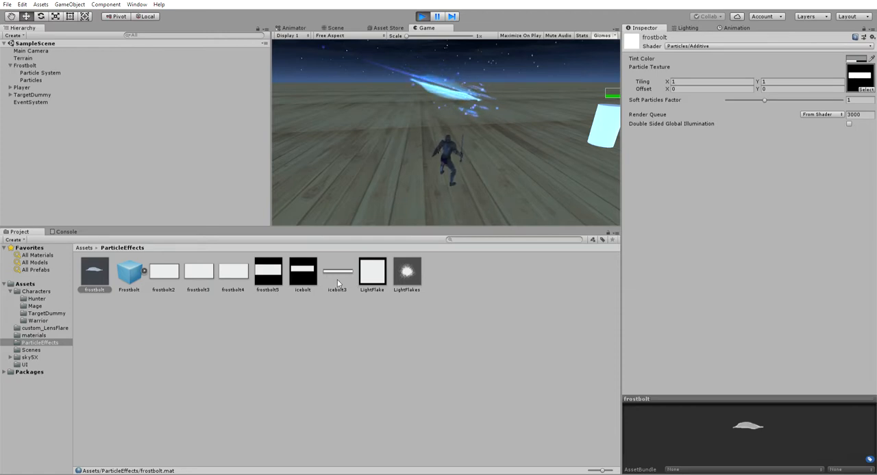
Revert the frostbolt material to a plain white oval texture so the bolt appears as an orb.
{"action": "left_click", "coordinate": [337, 274]}
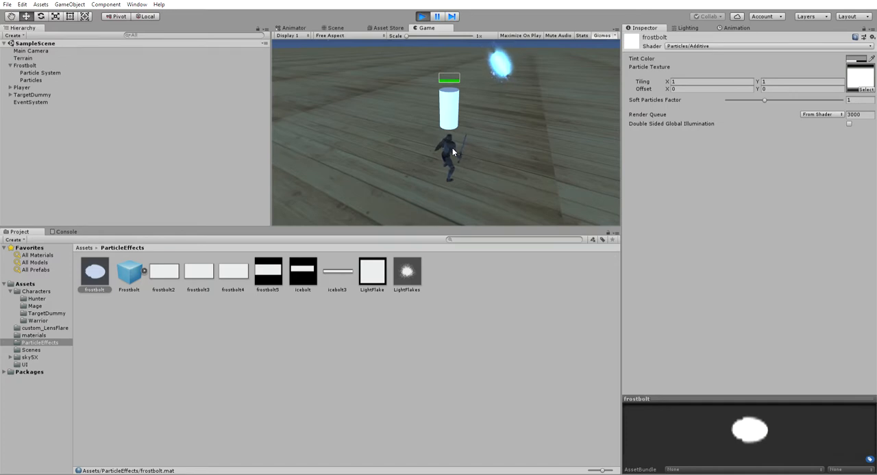
{"action": "mouse_move", "coordinate": [452, 131]}
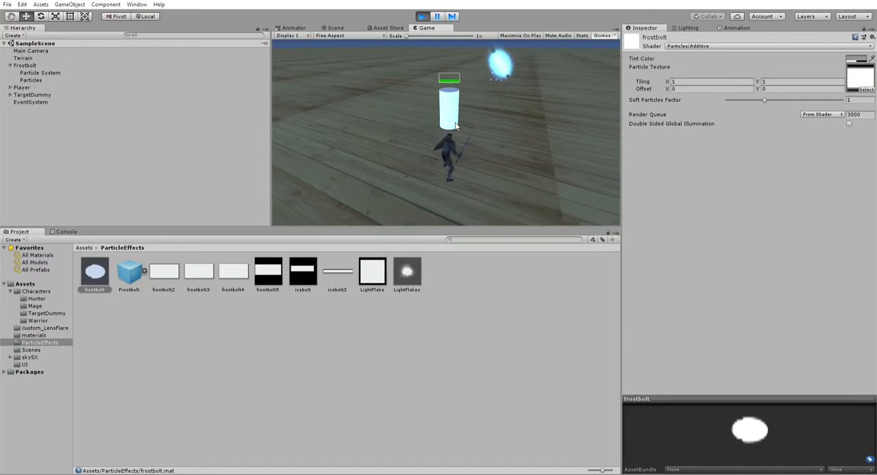
{"action": "mouse_move", "coordinate": [476, 110]}
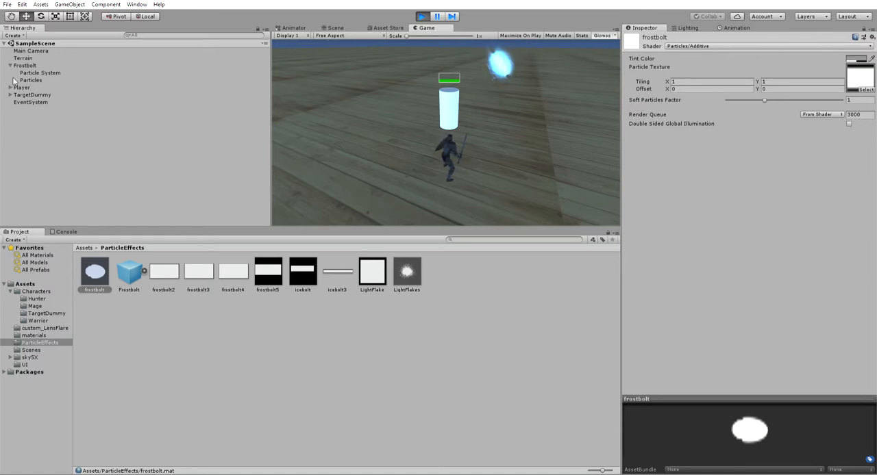
{"action": "left_click", "coordinate": [47, 132]}
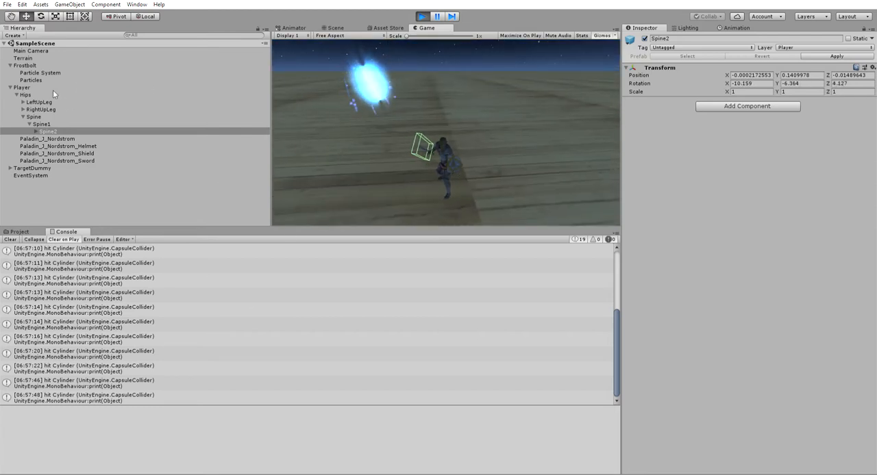
Select Player in the Hierarchy to inspect its collider, rigidbody, animator and knight controls.
{"action": "left_click", "coordinate": [22, 87]}
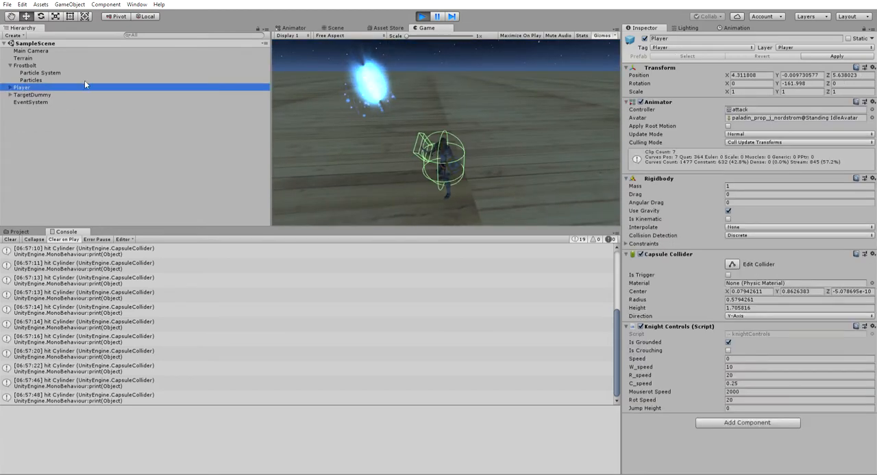